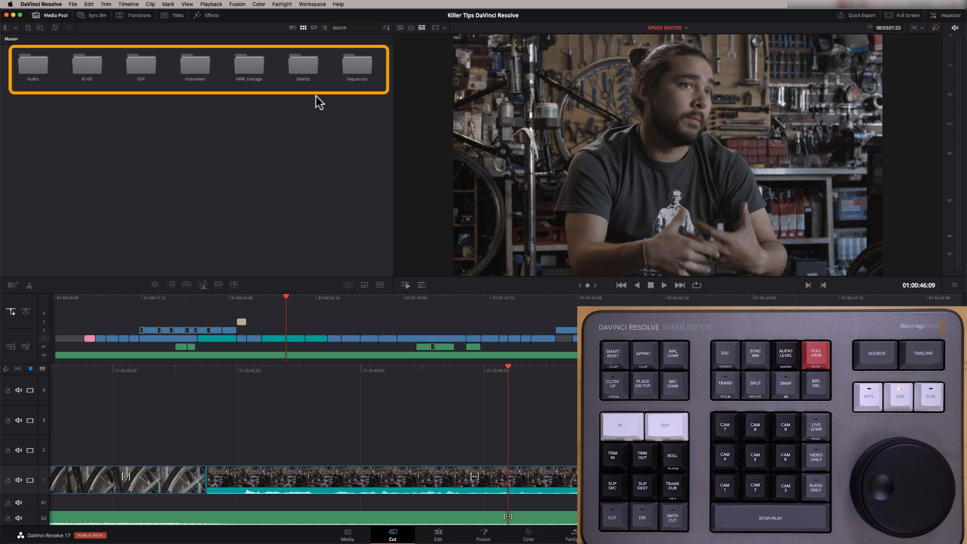
pyautogui.moveTo(160, 177)
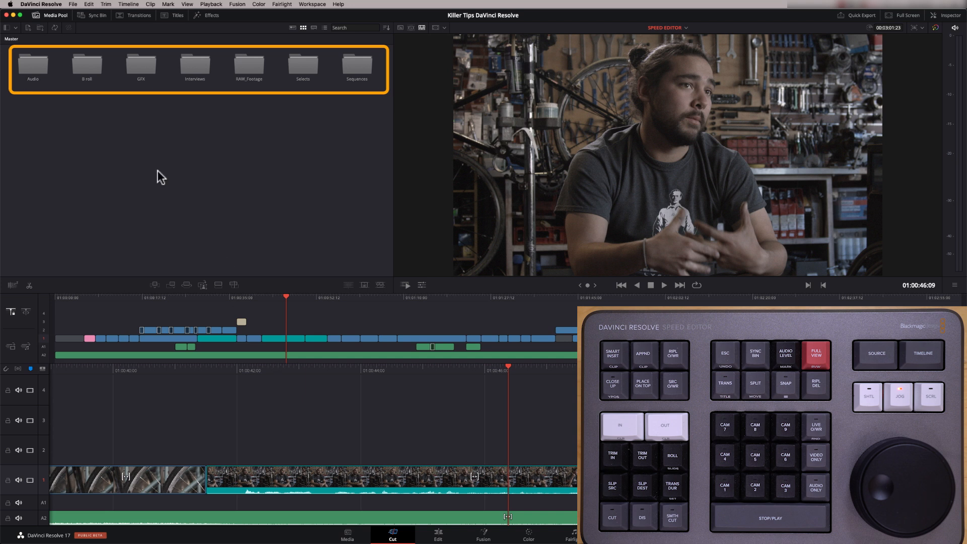
pyautogui.moveTo(320, 82)
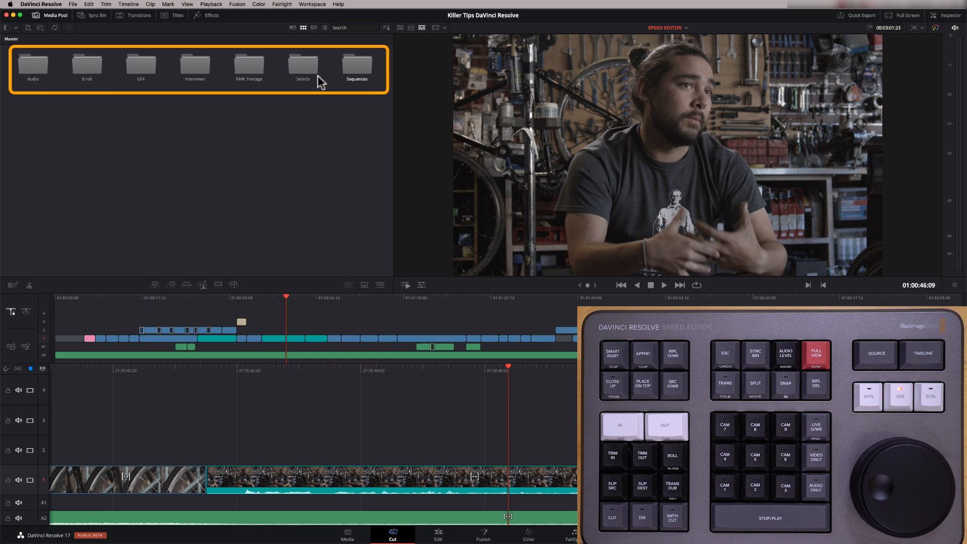
pyautogui.moveTo(318, 110)
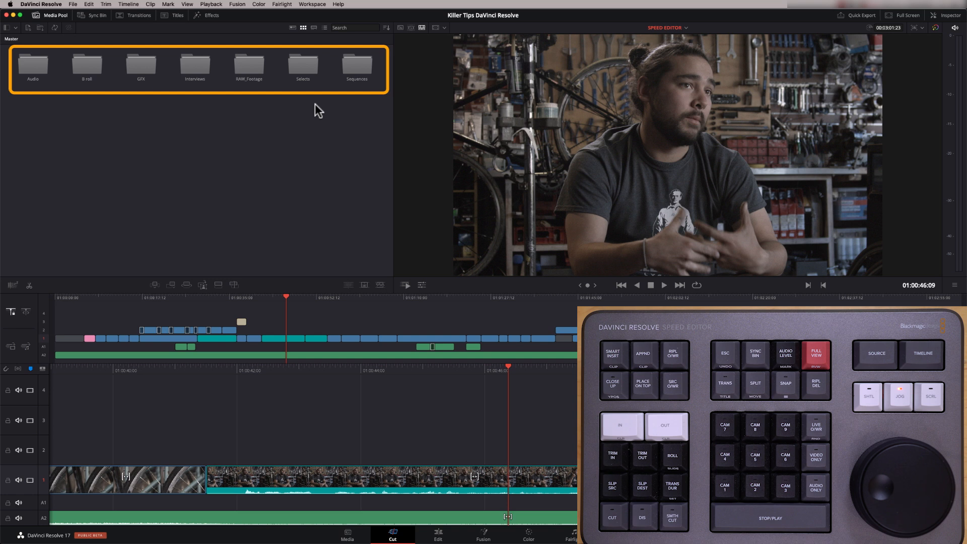
# Open the B roll folder and show all its clips as one source tape.
pyautogui.click(274, 157)
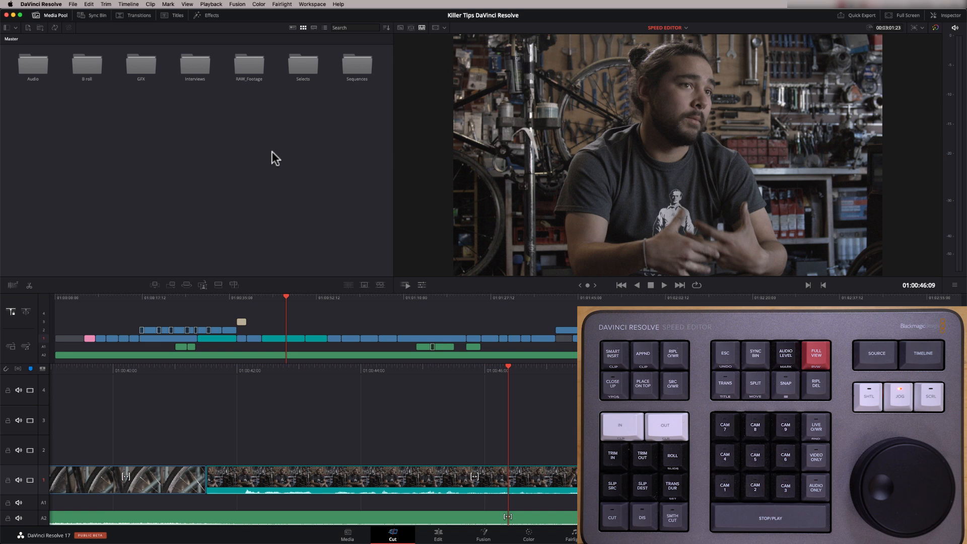
pyautogui.moveTo(551, 222)
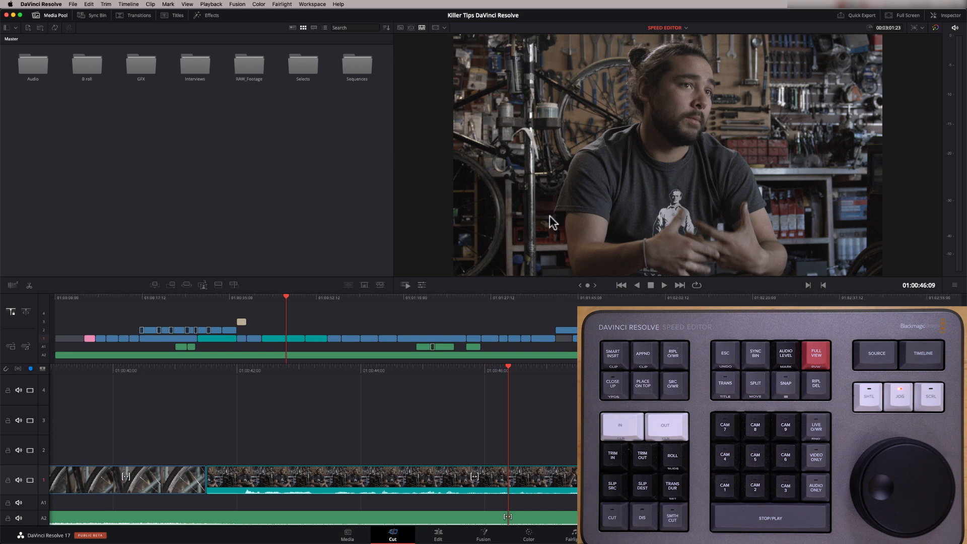
pyautogui.moveTo(363, 71)
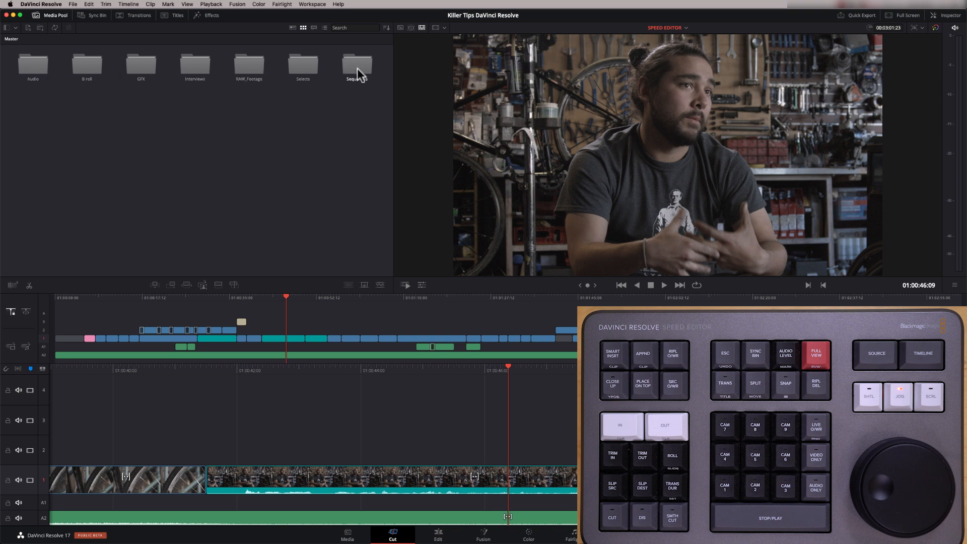
pyautogui.moveTo(99, 136)
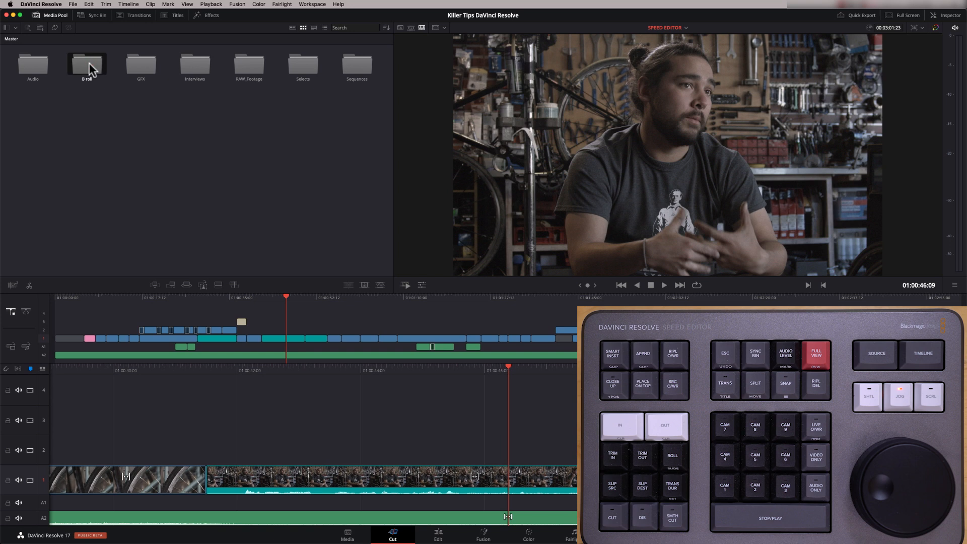
pyautogui.doubleClick(87, 63)
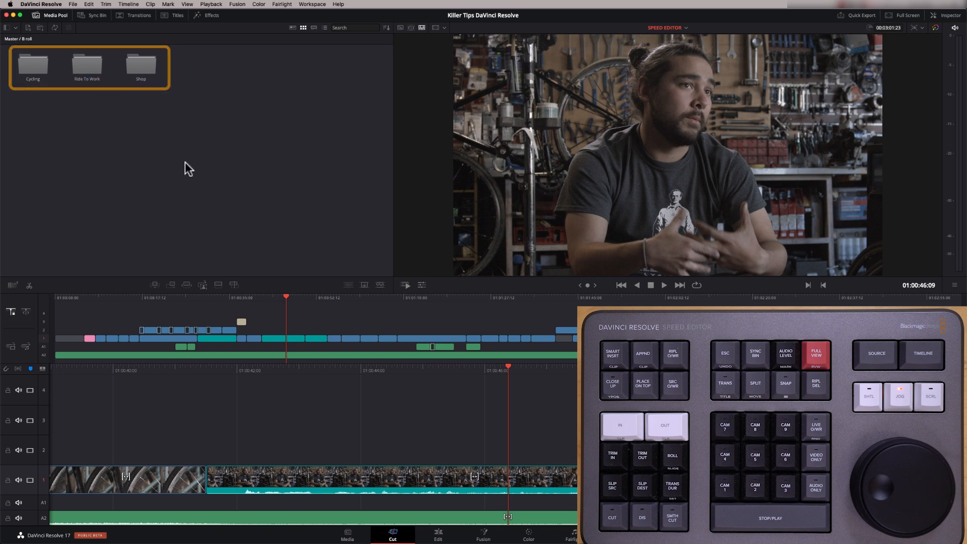
pyautogui.click(170, 181)
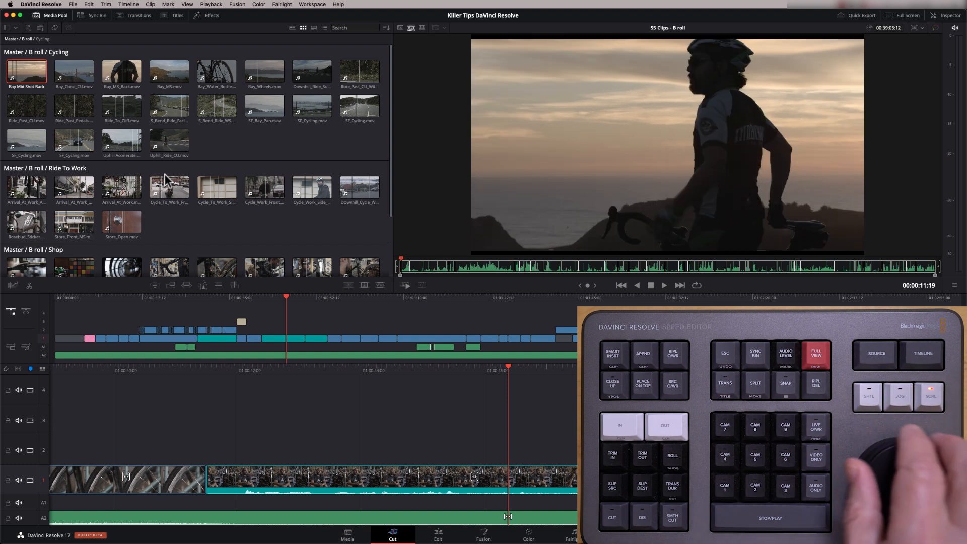
# Step through the later cycling, downhill and S bend clips to the Golden Gate cycling clip.
pyautogui.click(169, 68)
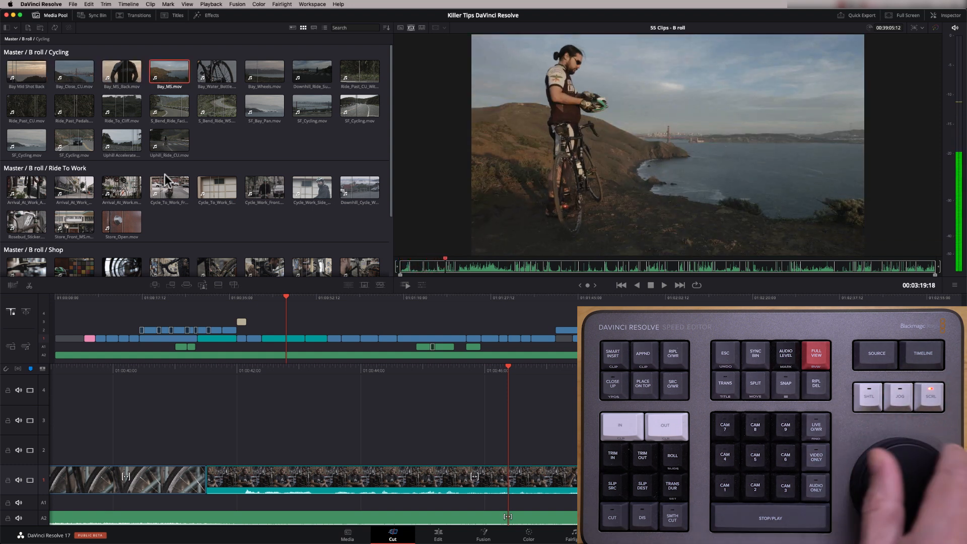
pyautogui.click(312, 69)
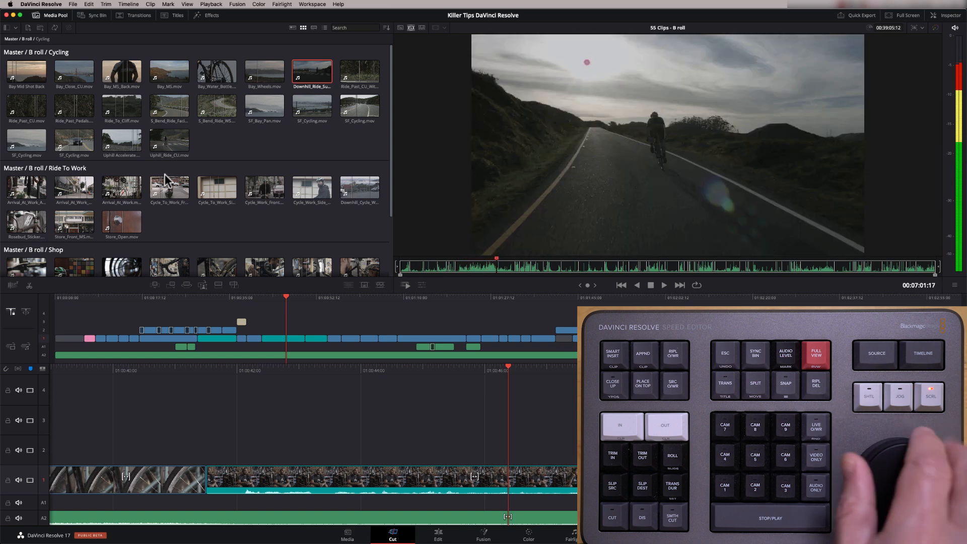
pyautogui.click(169, 104)
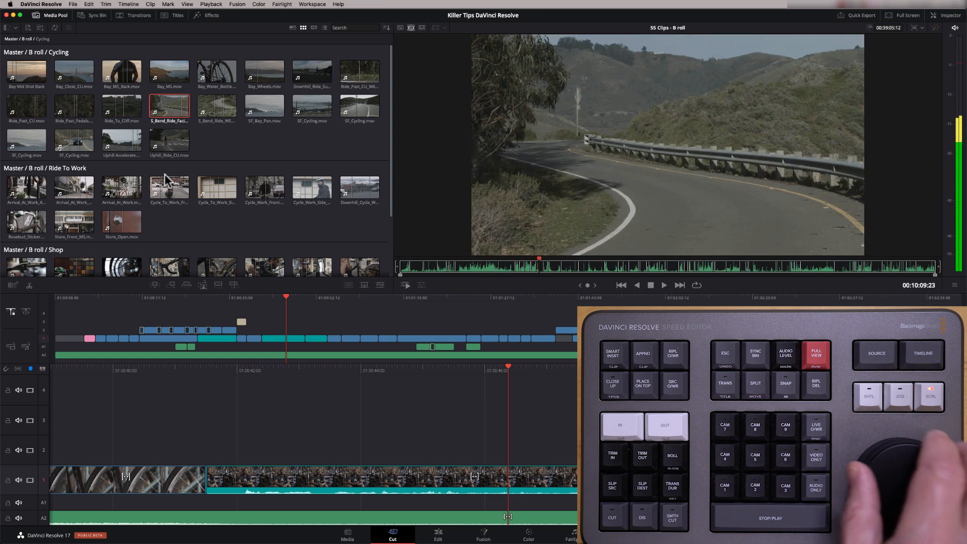
pyautogui.click(311, 105)
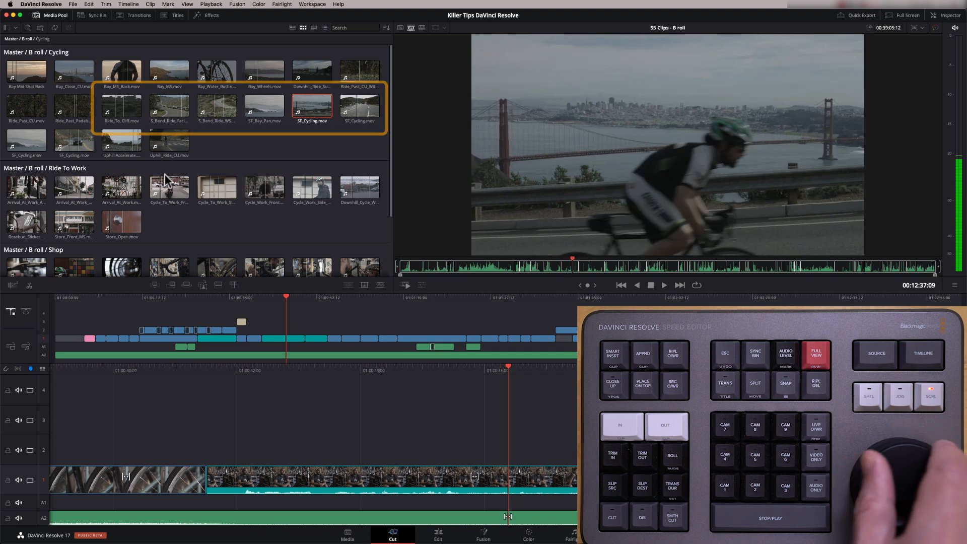
# List Ride To Work clips by timecode, return to the full source tape, then the timeline.
pyautogui.click(27, 139)
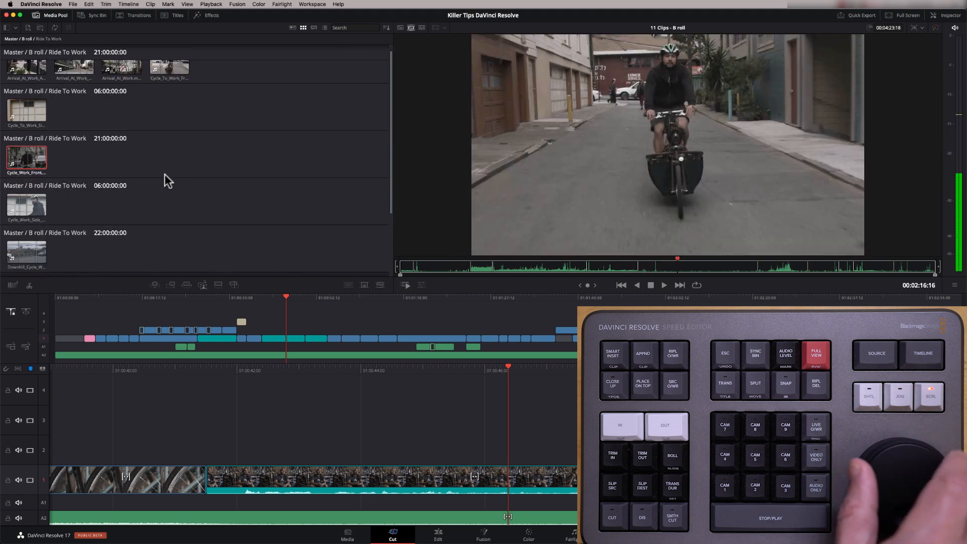
pyautogui.click(169, 68)
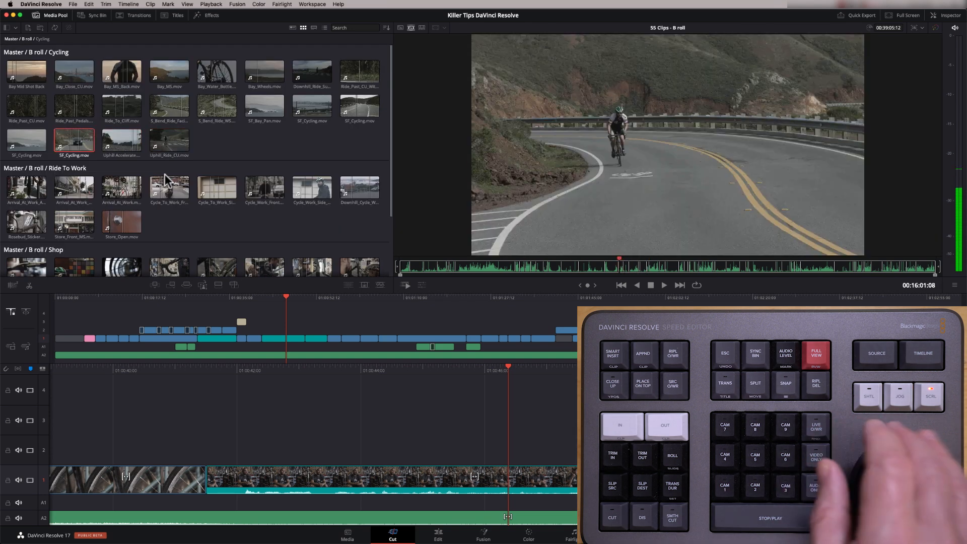
pyautogui.click(264, 104)
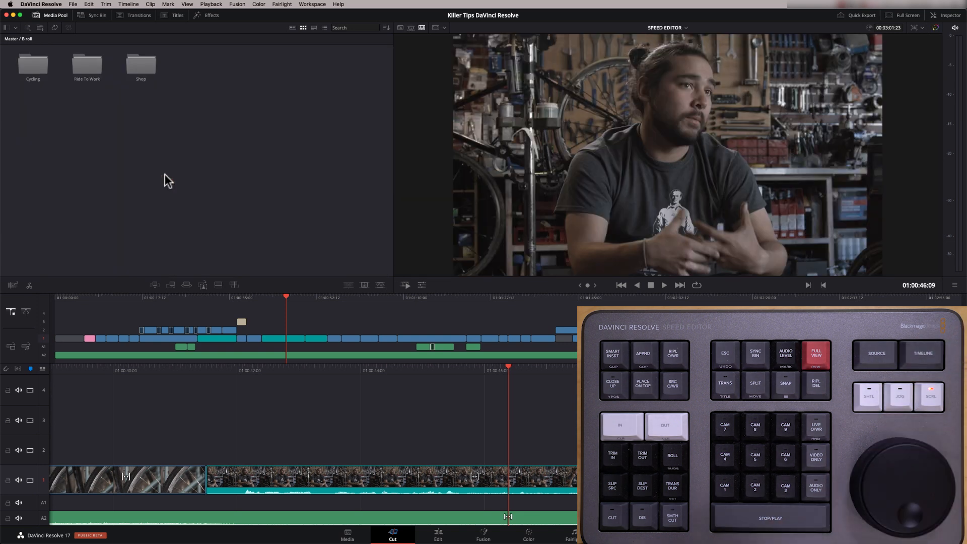
# Add markers above the interview clip, colouring the new one purple.
pyautogui.click(664, 285)
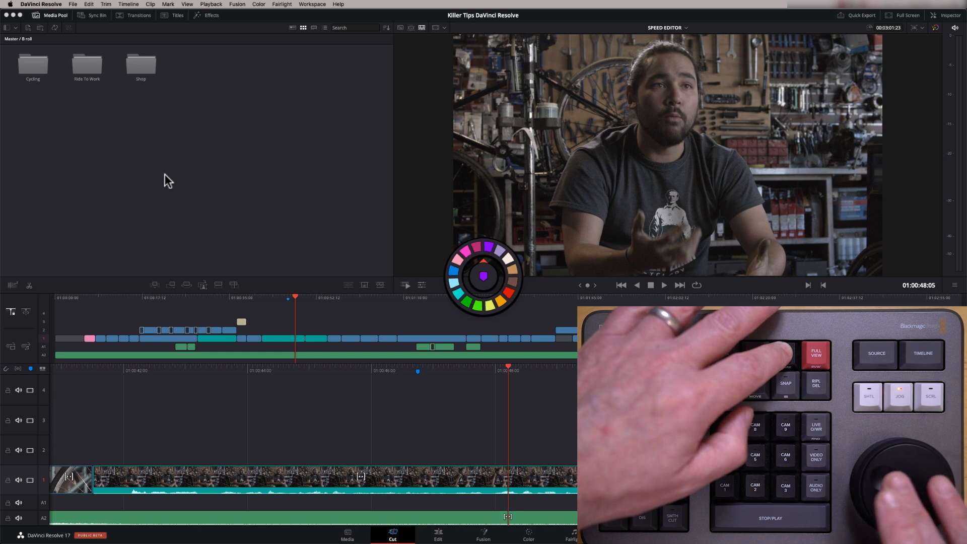
pyautogui.click(664, 285)
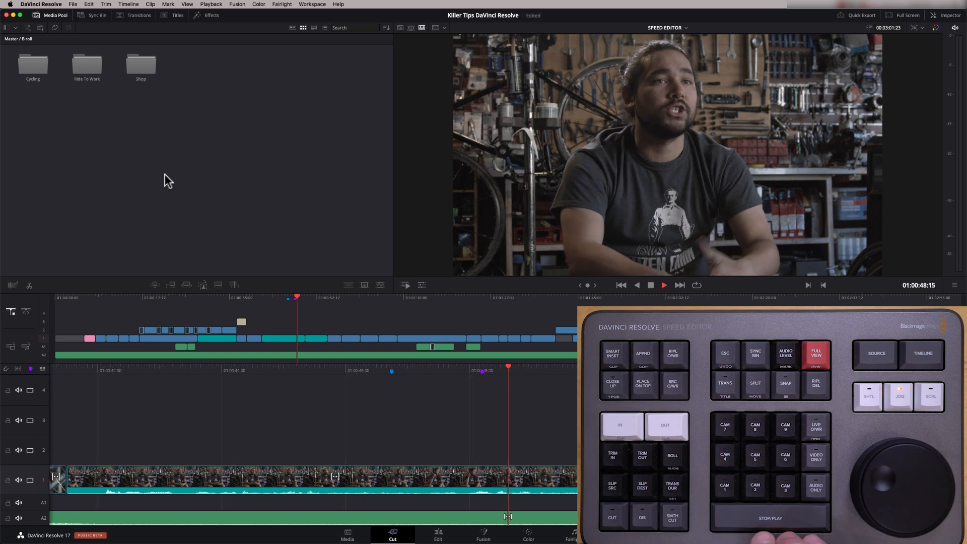
# Review Marker 3's details at 01:00:49:17 and close them with Done.
pyautogui.press('space')
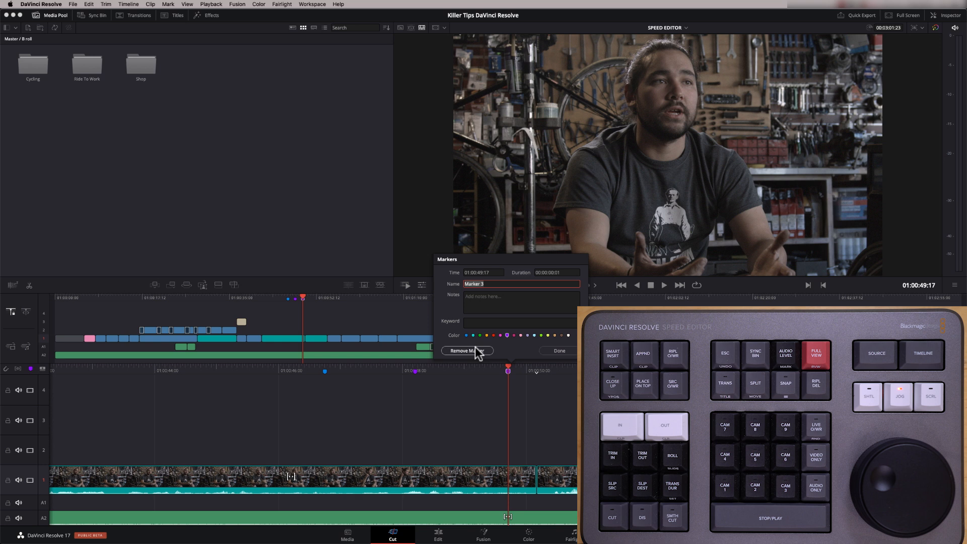
pyautogui.moveTo(558, 351)
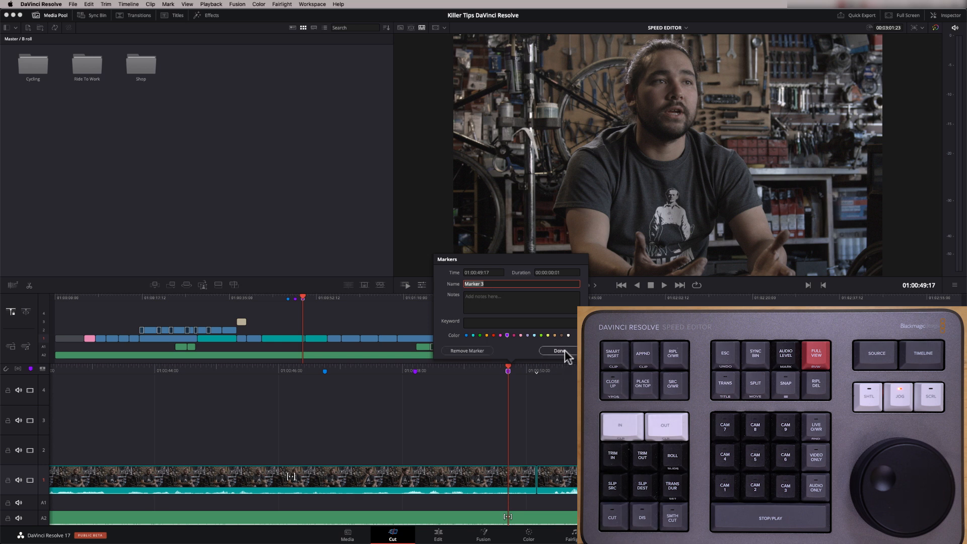
pyautogui.click(559, 350)
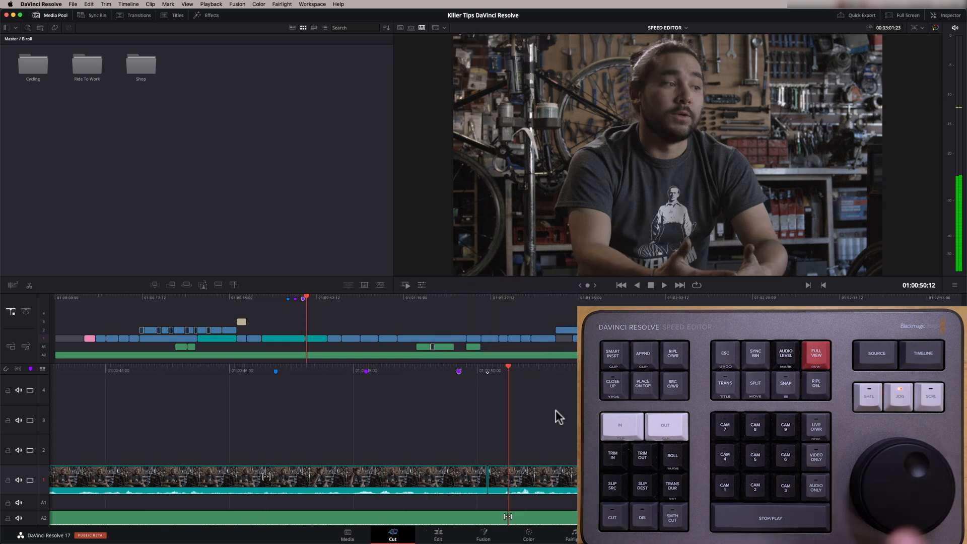
# Jump back to Marker 3 so its name and 01:00:49:17 time overlay the viewer.
pyautogui.click(786, 383)
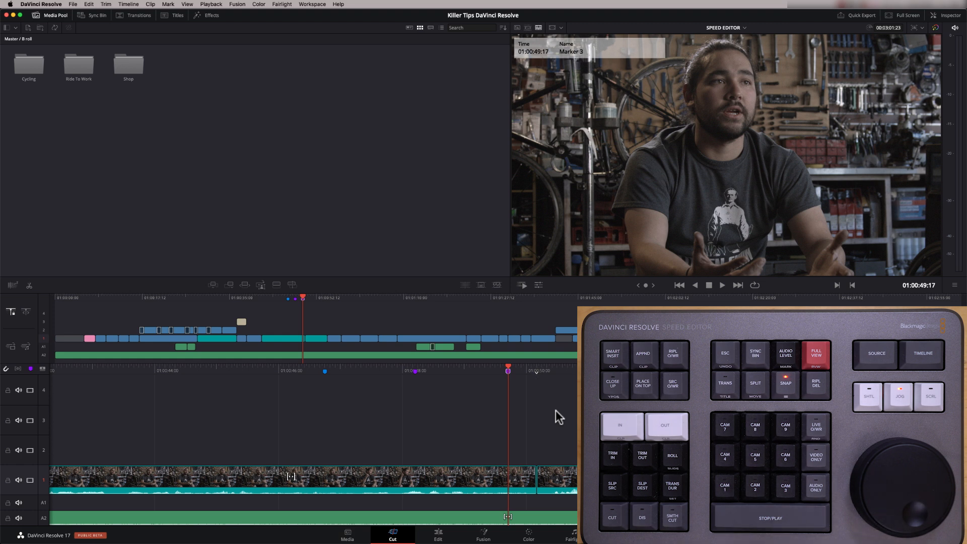
pyautogui.moveTo(178, 44)
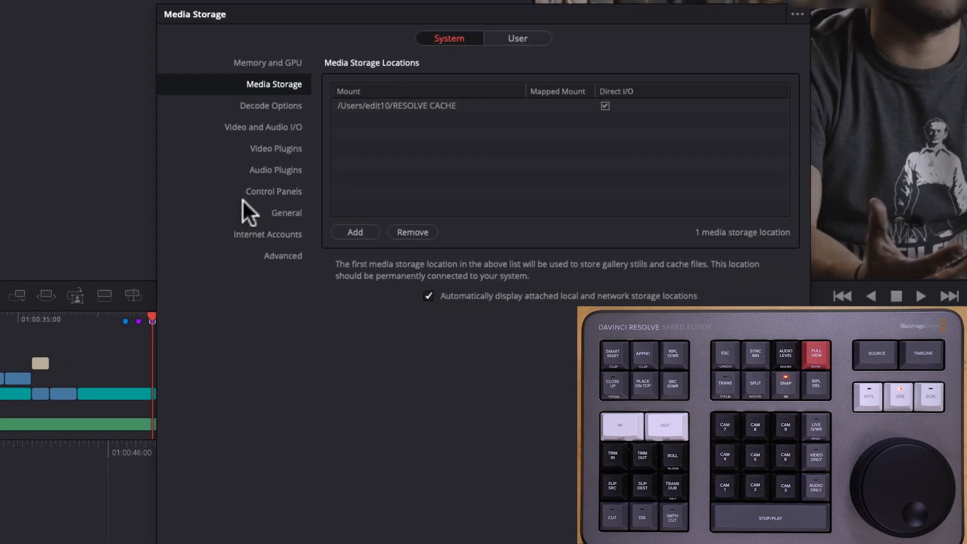
# Show the Control Panels settings in Preferences.
pyautogui.click(273, 192)
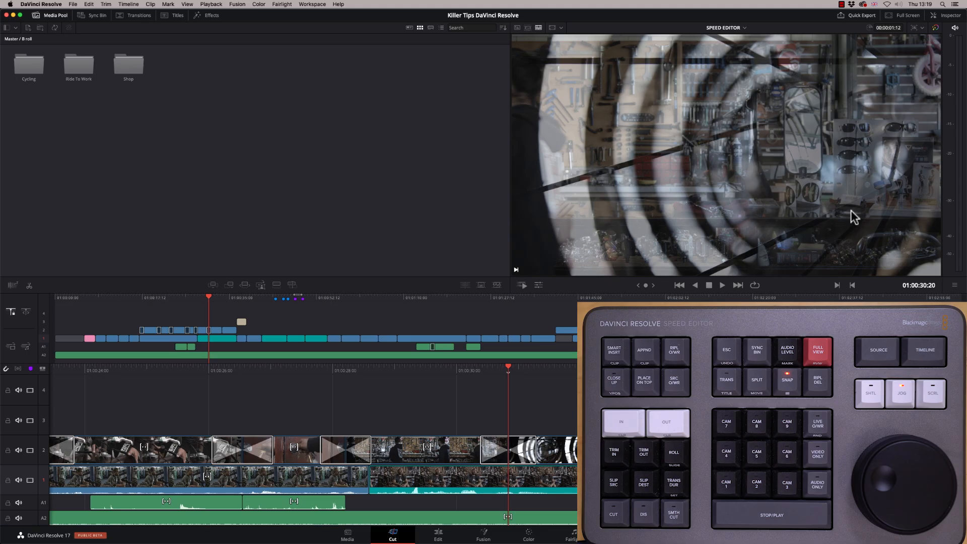
pyautogui.moveTo(535, 530)
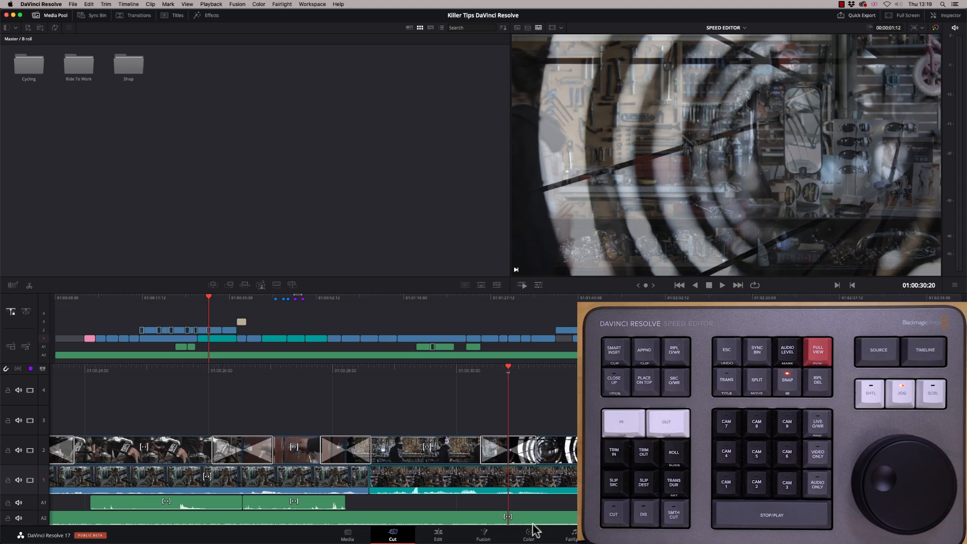
# Switch to the Color page to see the clips and primary colour wheels.
pyautogui.click(527, 533)
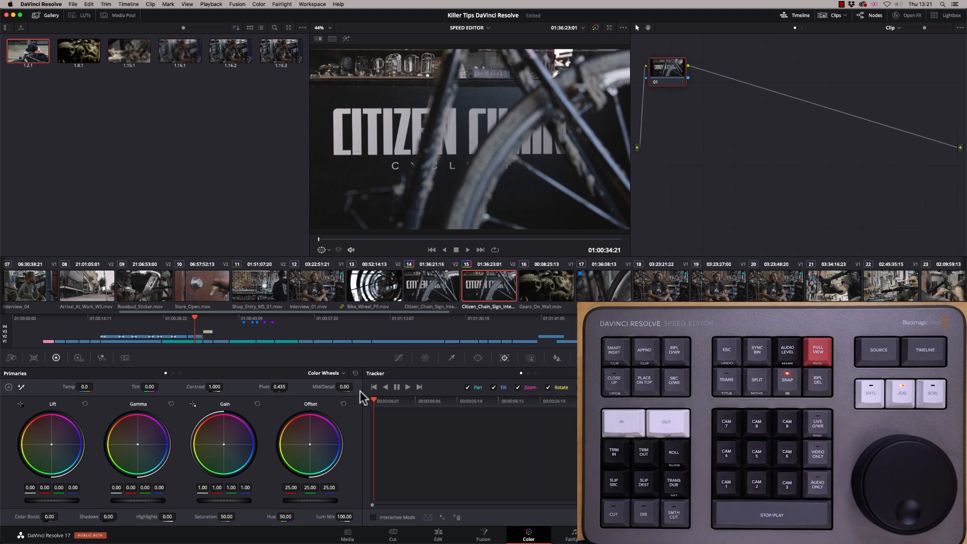
pyautogui.moveTo(324, 445)
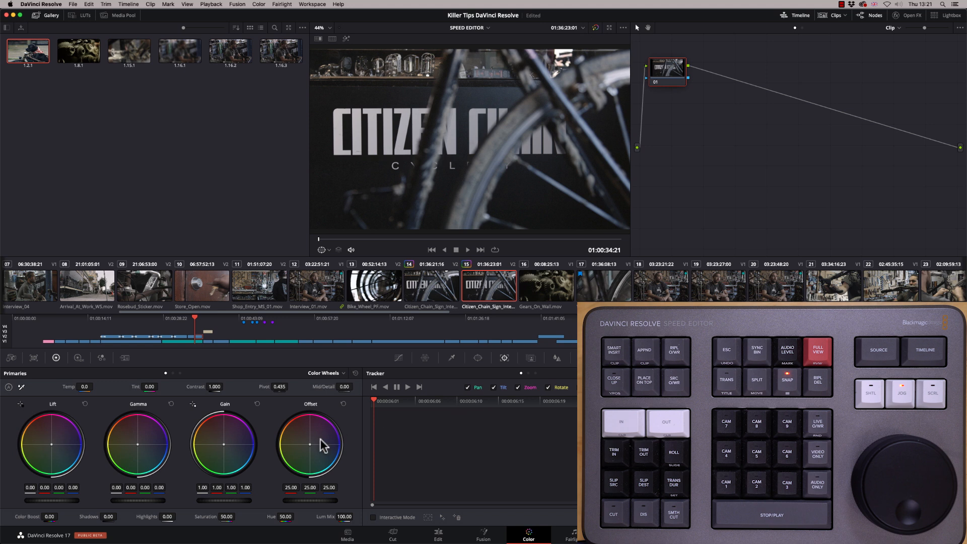